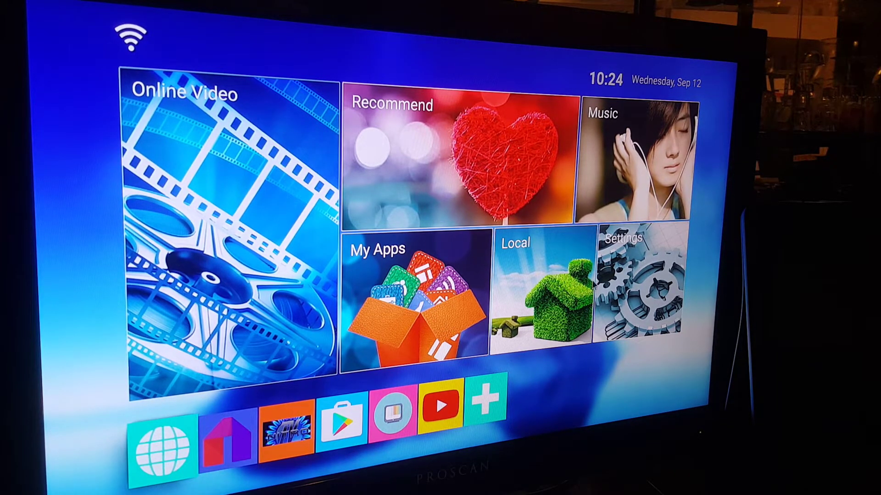
Step: Go through the TV box settings and app list, then load filelinked.com in the web browser
click(638, 287)
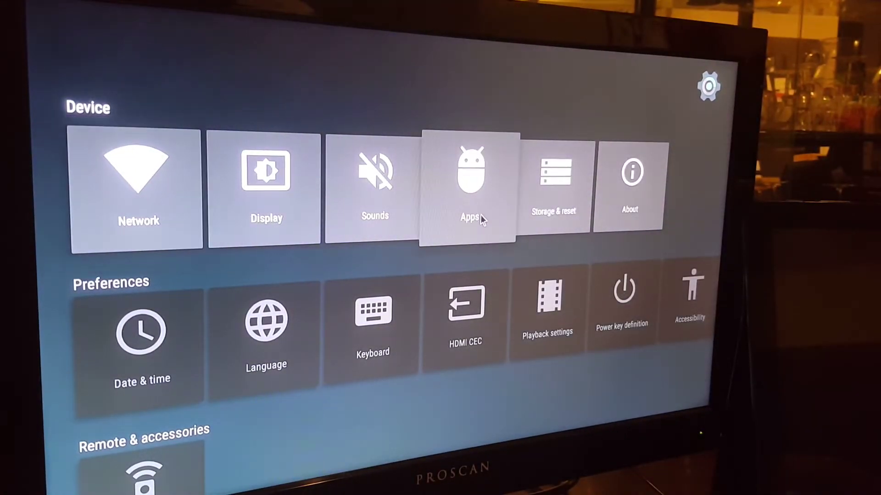
click(469, 190)
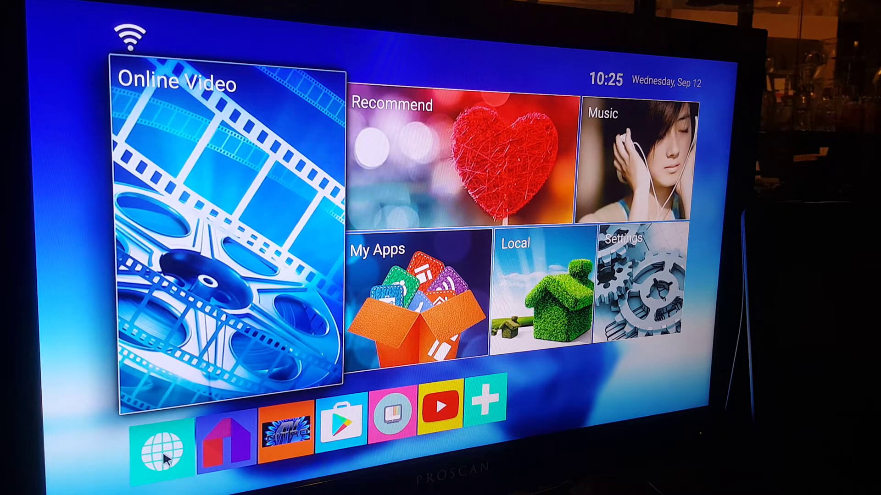
click(157, 450)
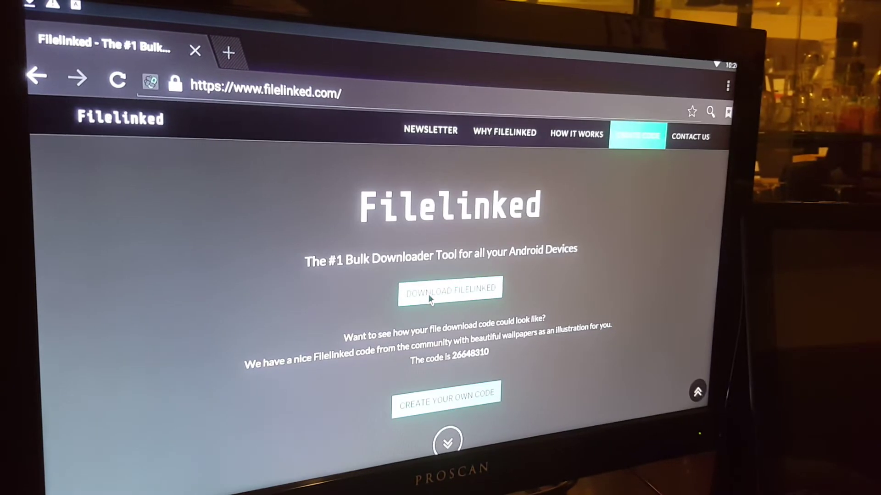
Step: Download the FileLinked APK from filelinked.com so it installs on the TV box
click(446, 301)
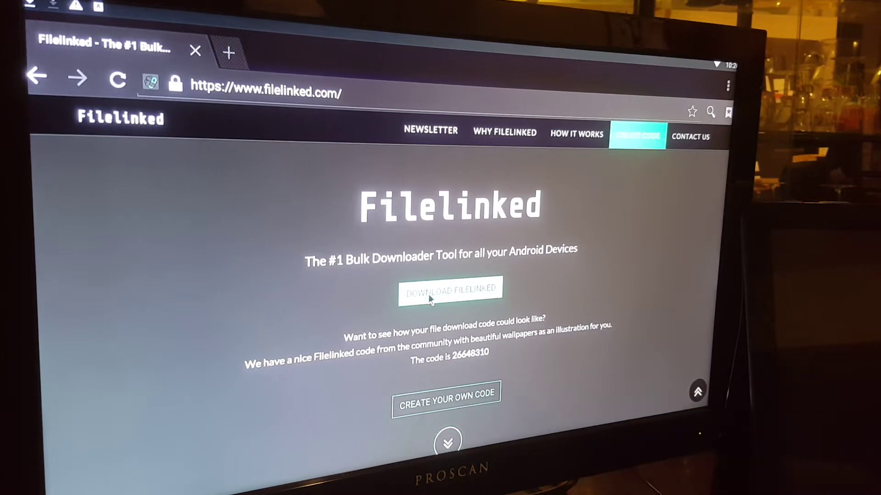
click(447, 303)
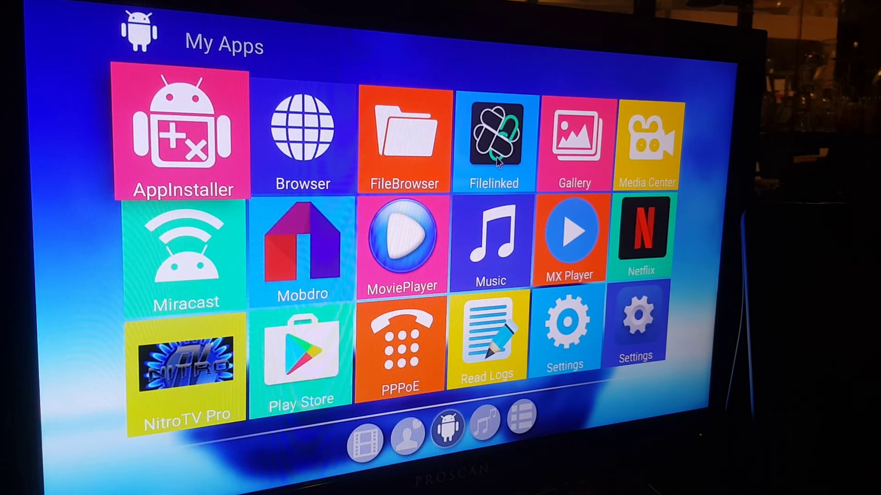
Step: Launch Filelinked from My Apps to reach its code entry screen
click(494, 137)
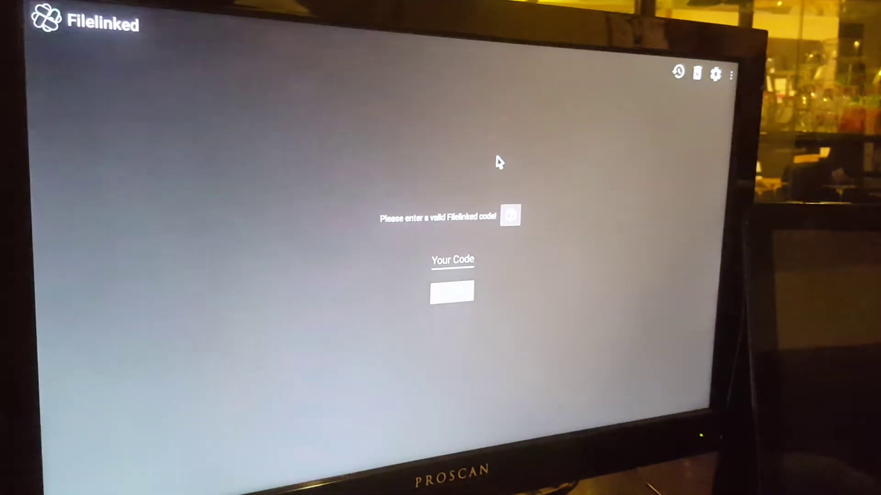
click(451, 300)
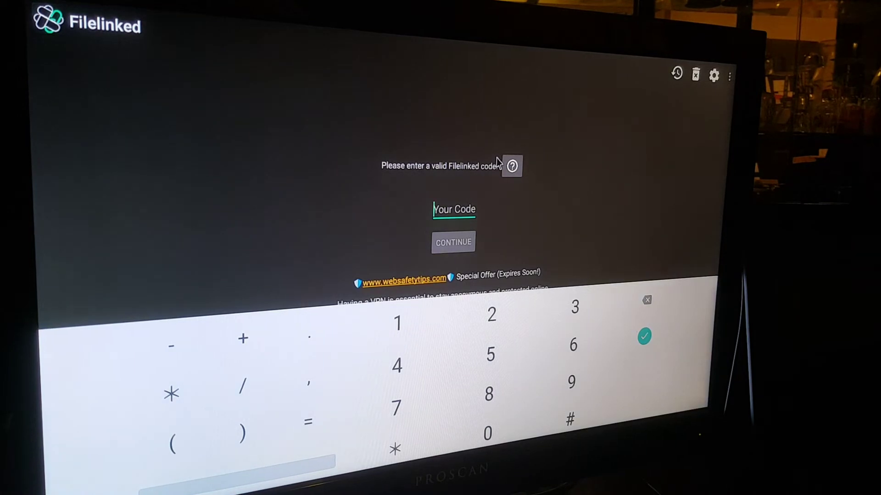
click(491, 394)
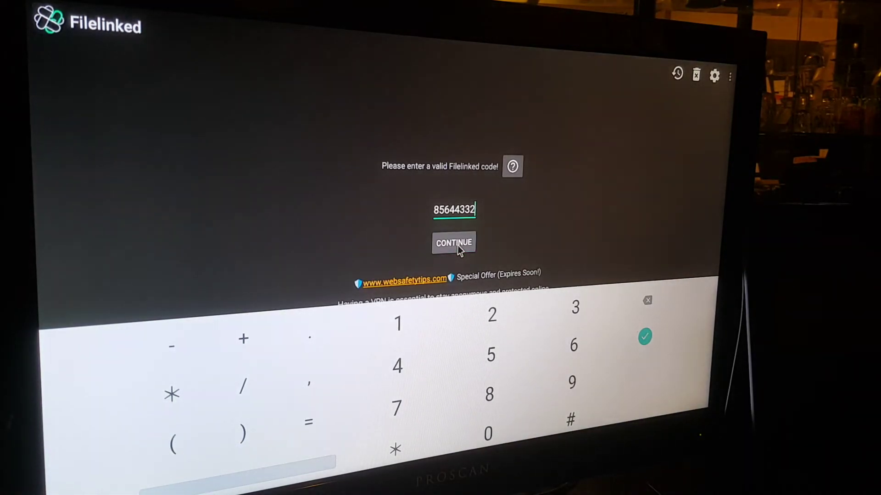
click(453, 242)
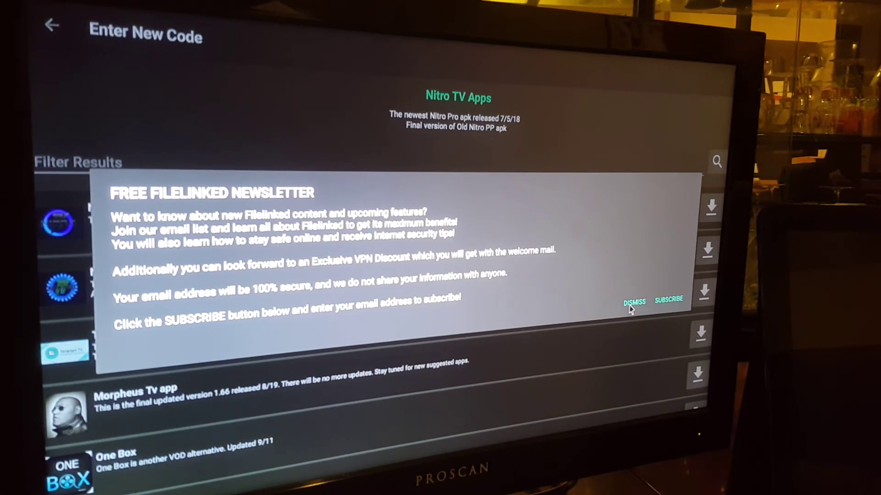
Step: Dismiss the newsletter popup and download Nitro Pro v1.3 publish 1.5
click(635, 301)
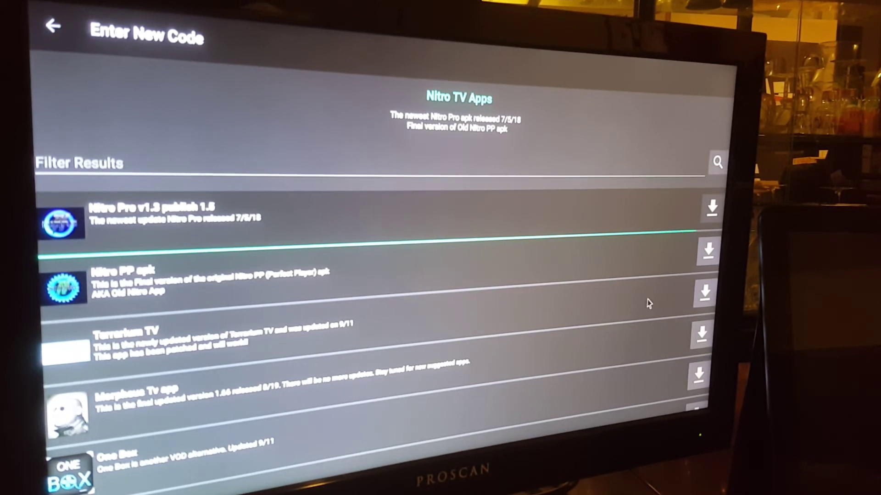
click(711, 206)
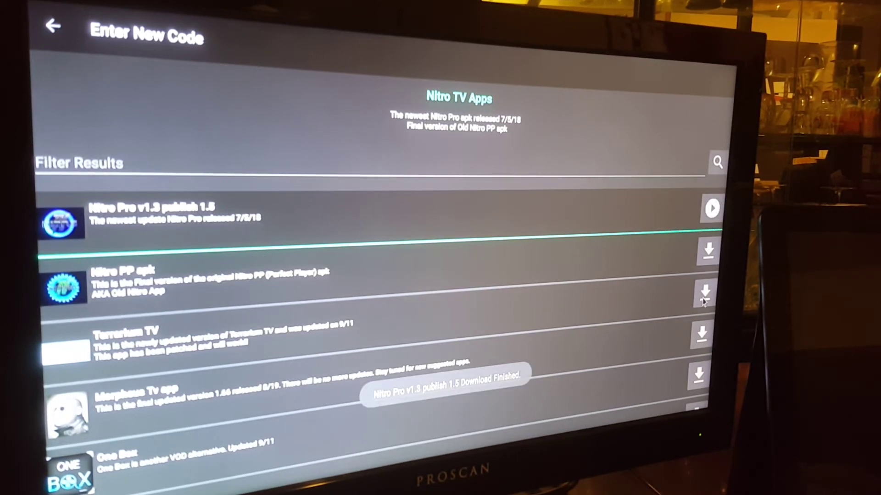